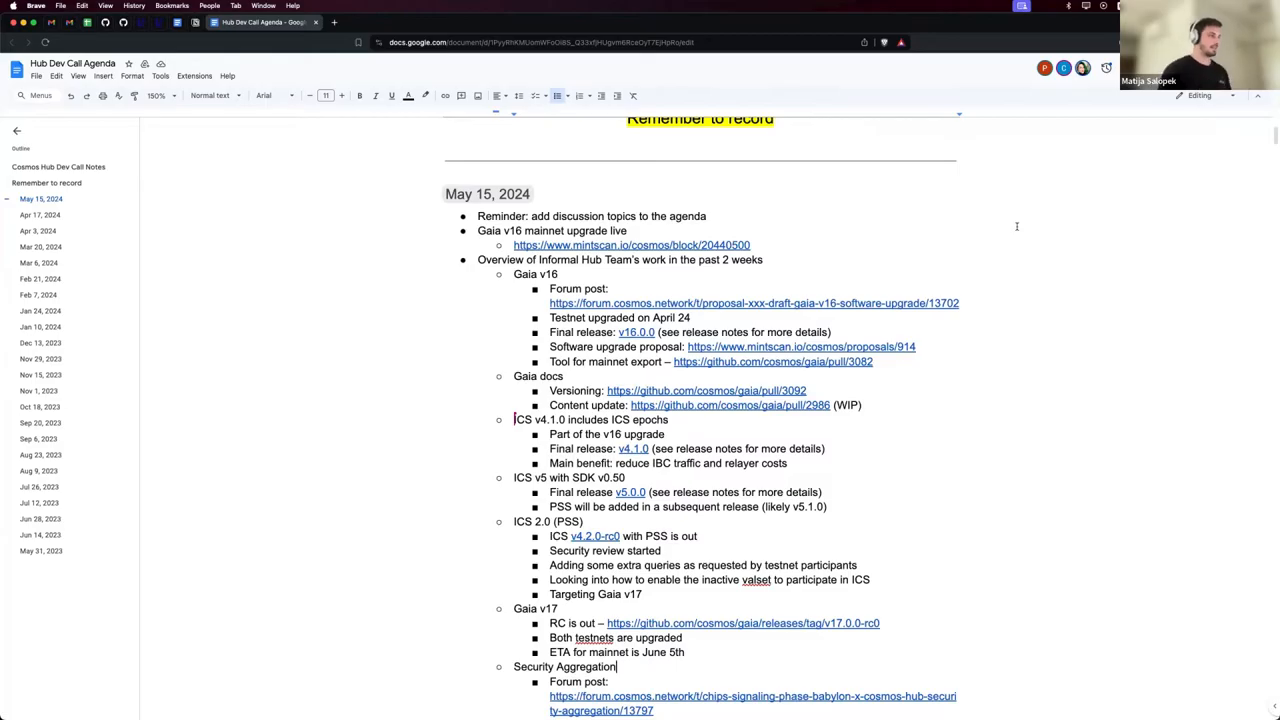
pyautogui.moveTo(1028, 266)
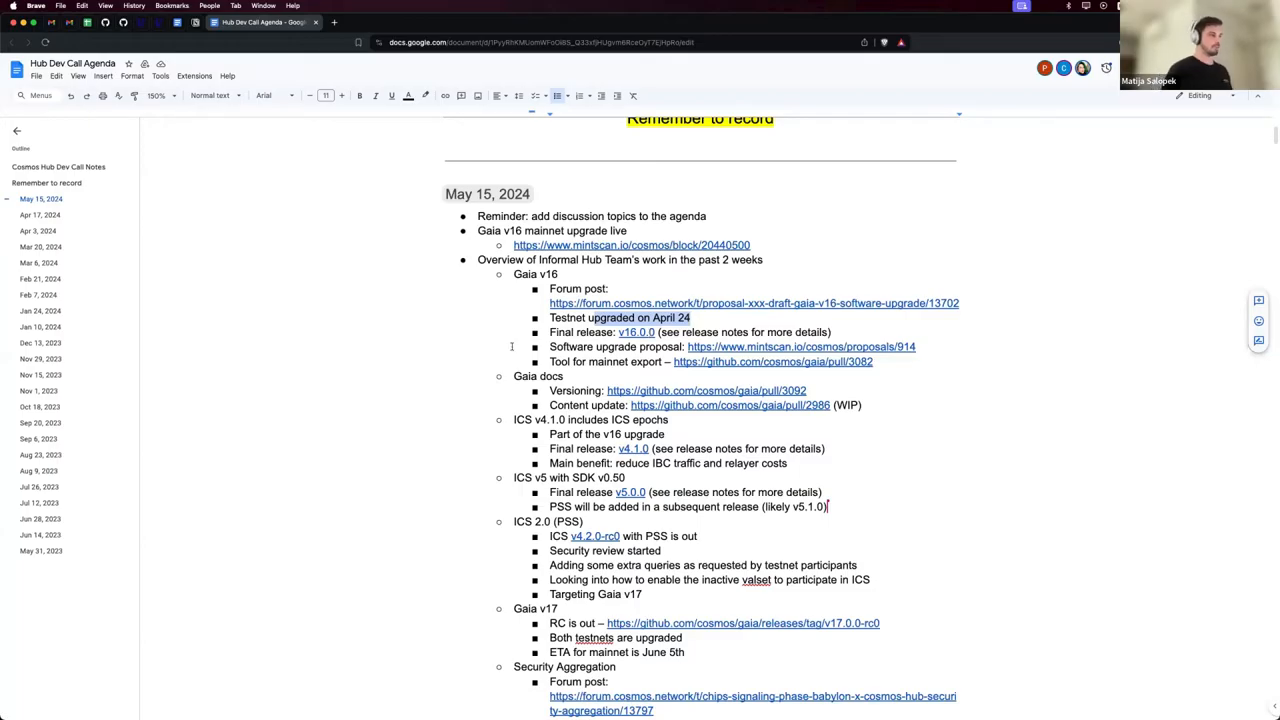
# Scroll through the agenda and highlight the note that ICS v4.1 is part of the v16 upgrade
pyautogui.scroll(-3)
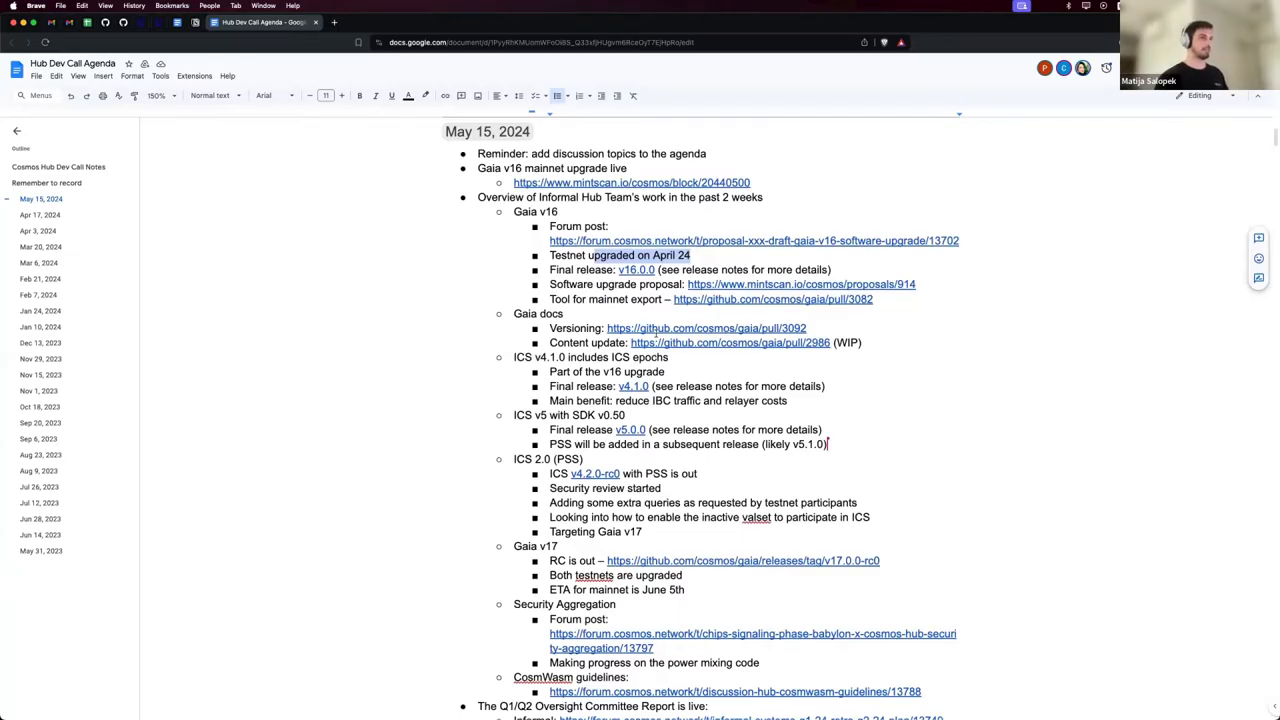
pyautogui.scroll(-3)
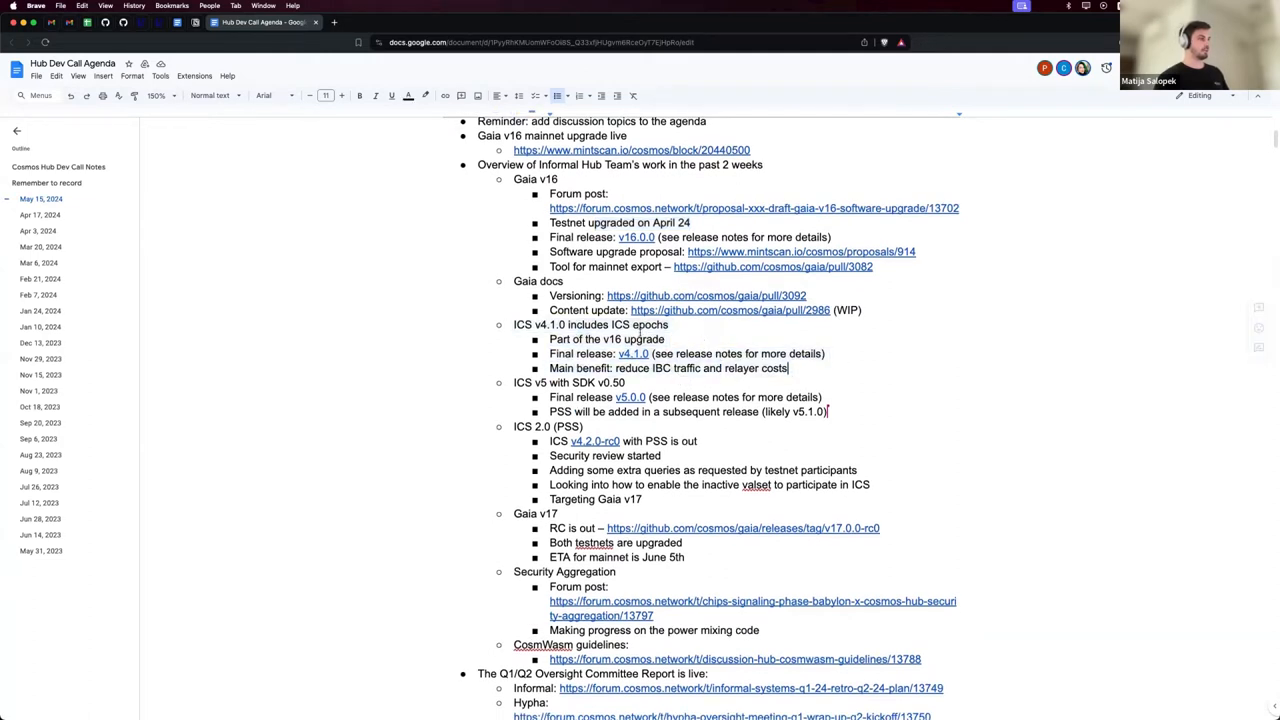
pyautogui.tripleClick(606, 340)
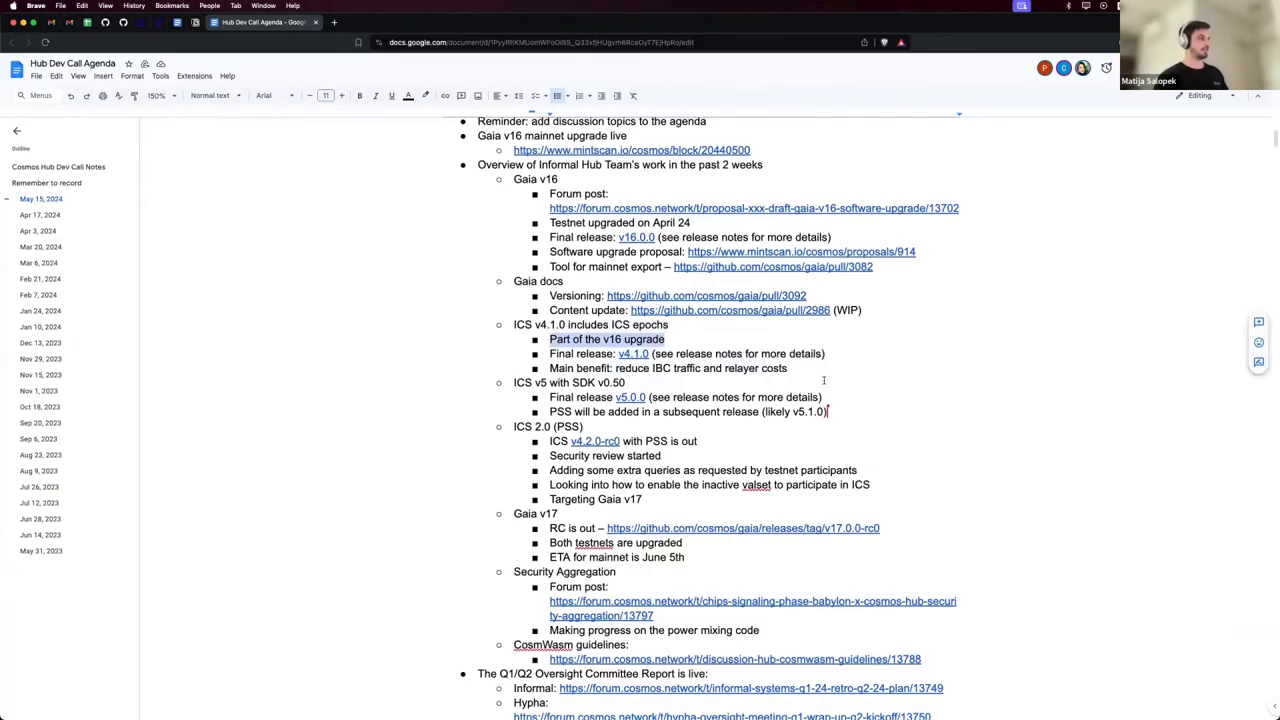
pyautogui.scroll(-3)
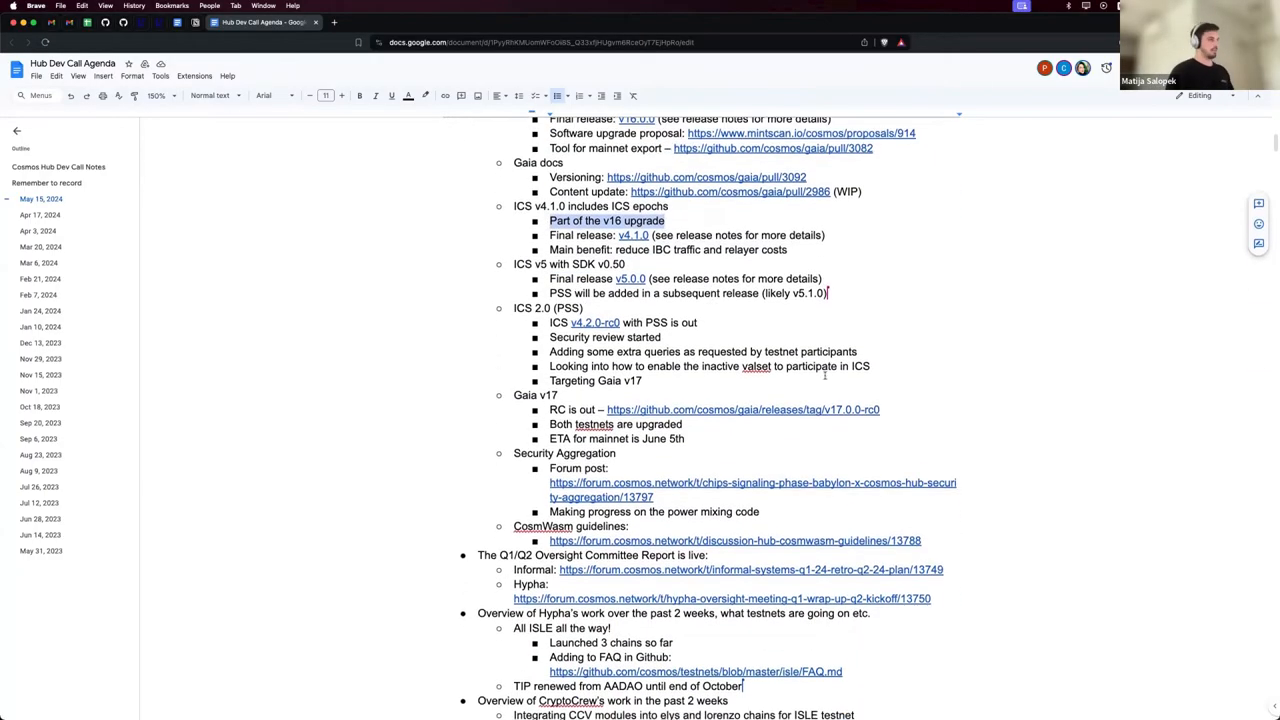
pyautogui.scroll(-3)
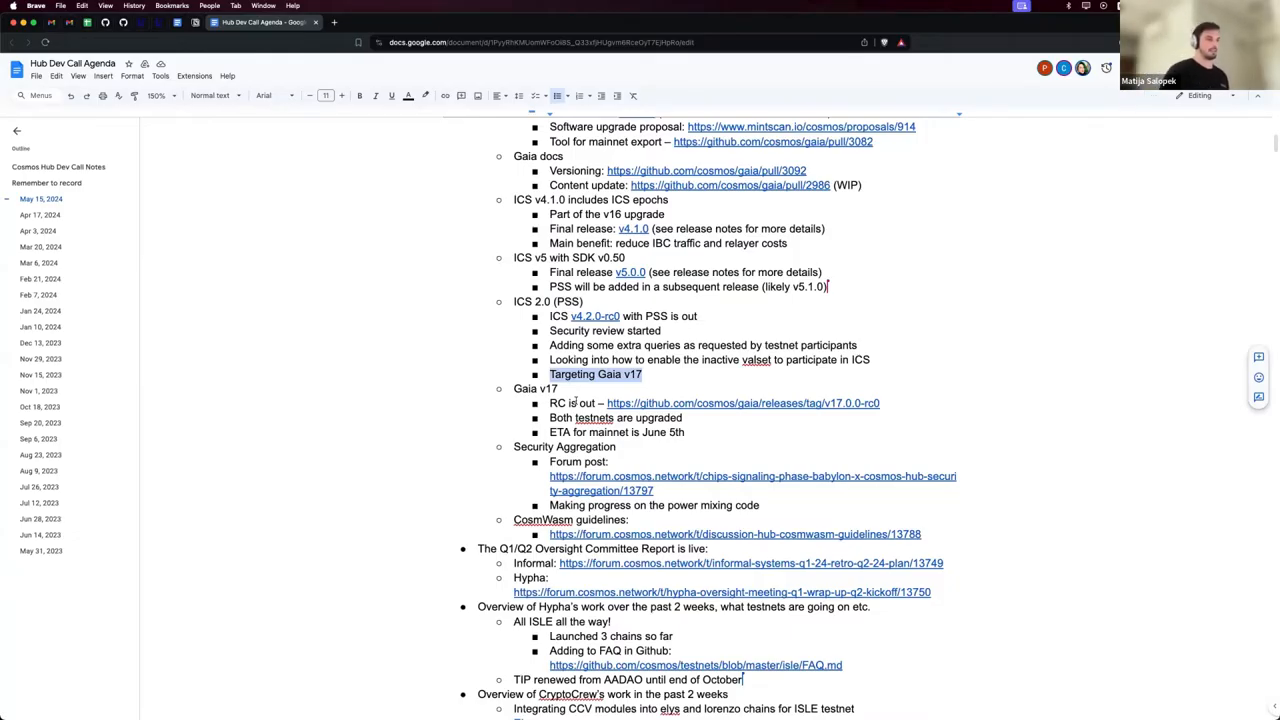
pyautogui.moveTo(1158, 360)
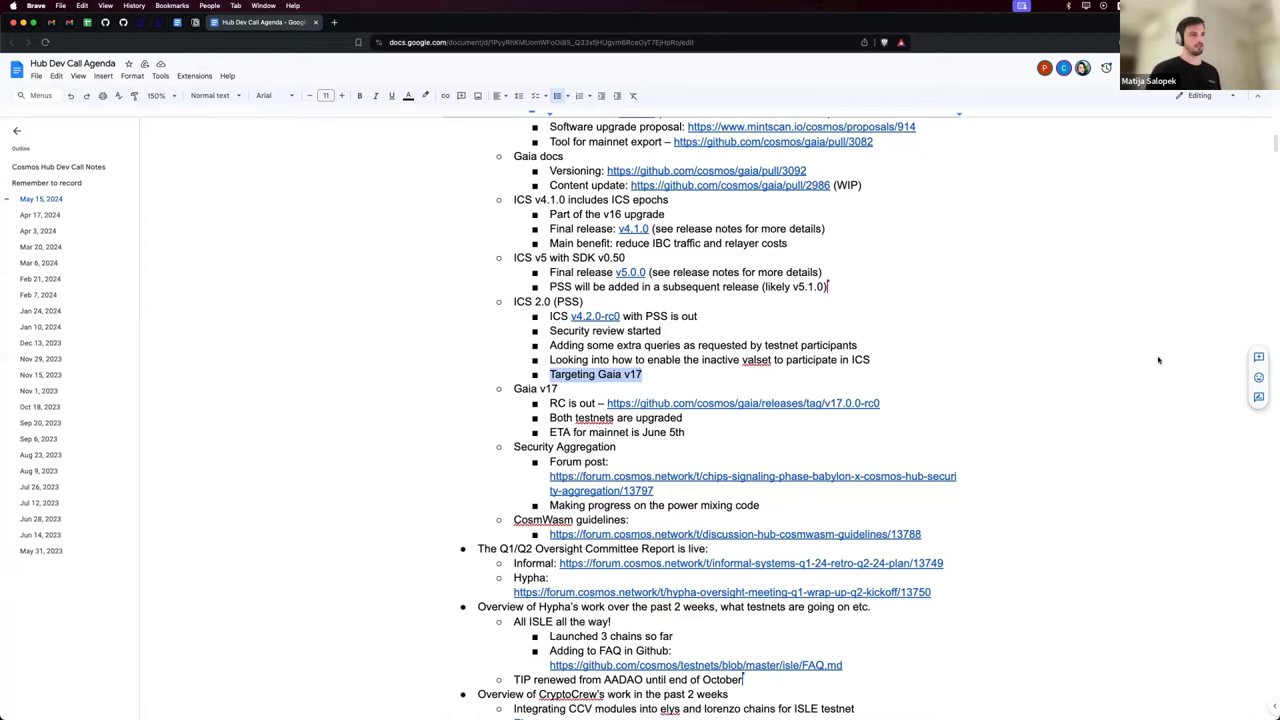
# Scroll down to the Security Aggregation item and select a word in it
pyautogui.scroll(-3)
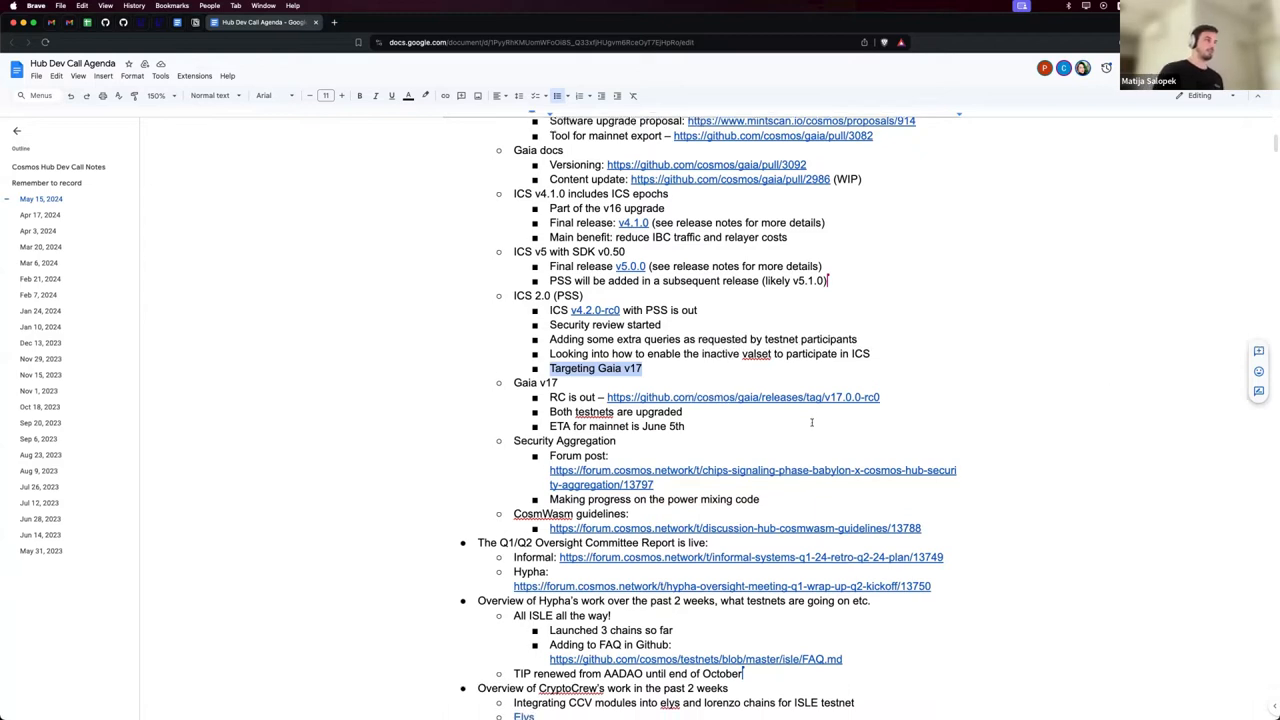
pyautogui.scroll(-3)
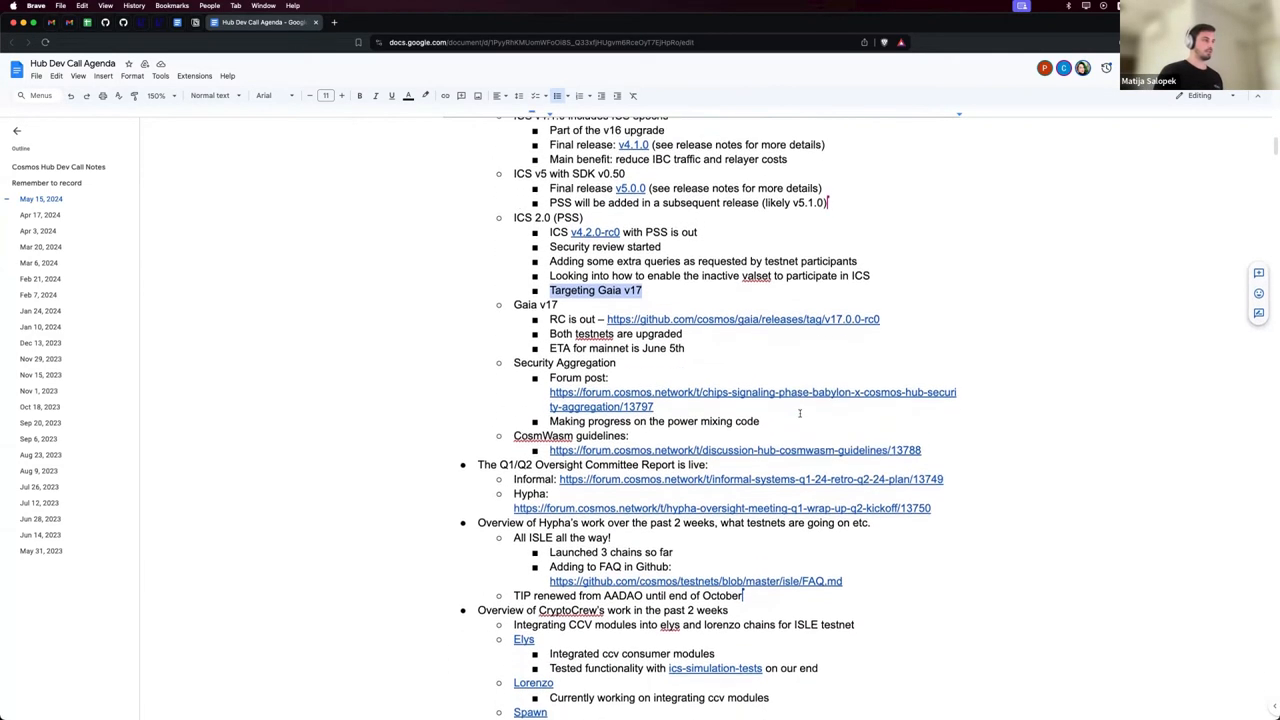
pyautogui.scroll(-3)
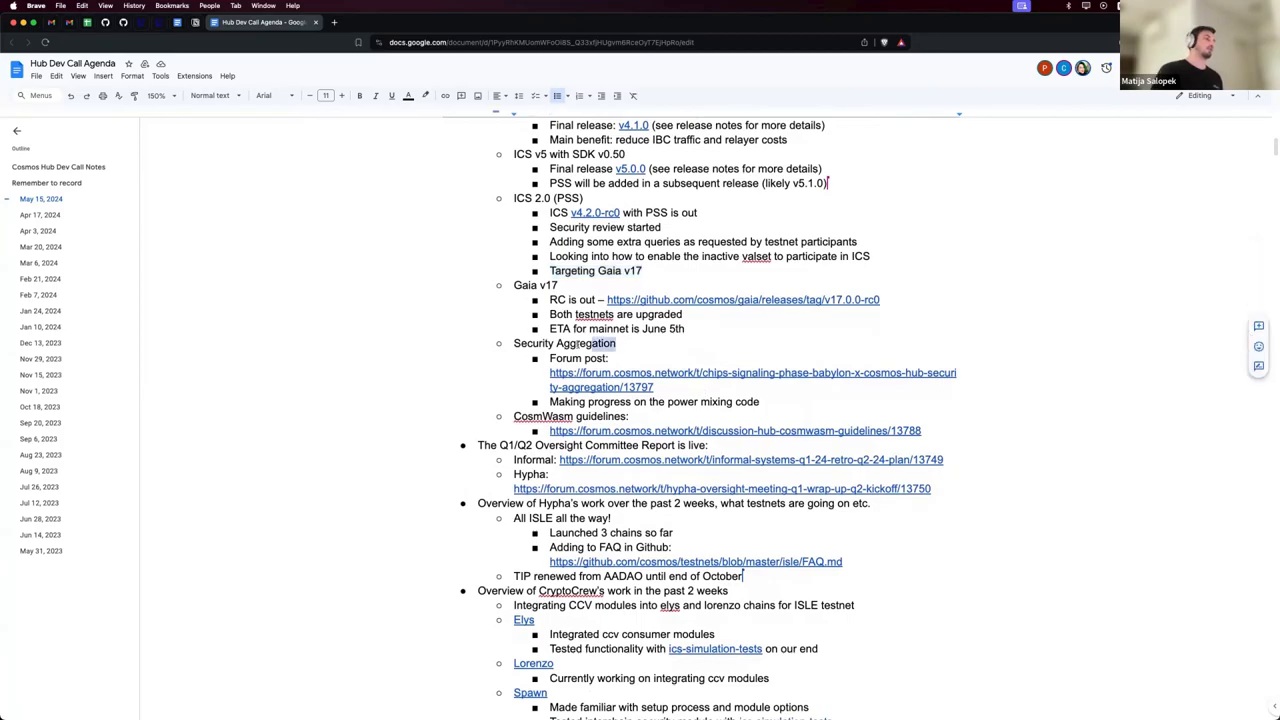
pyautogui.doubleClick(588, 344)
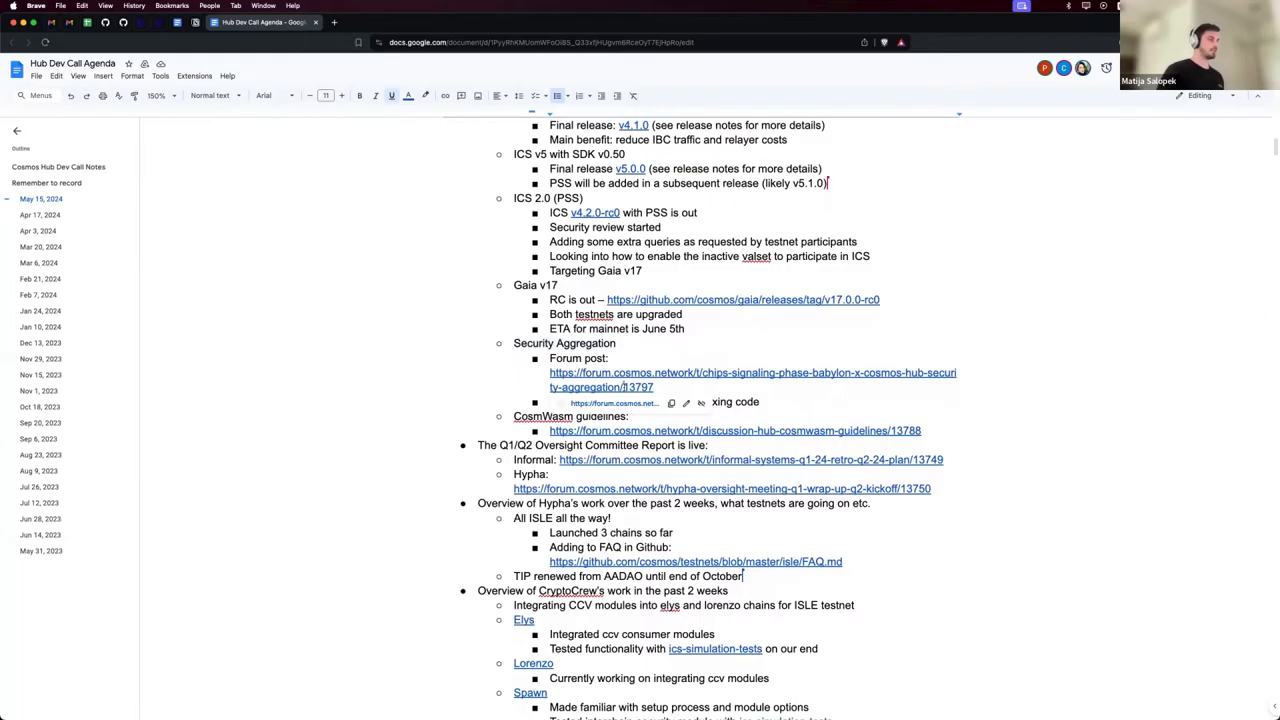
# Open the Babylon security aggregation forum post and scroll through its Overview section
pyautogui.click(752, 372)
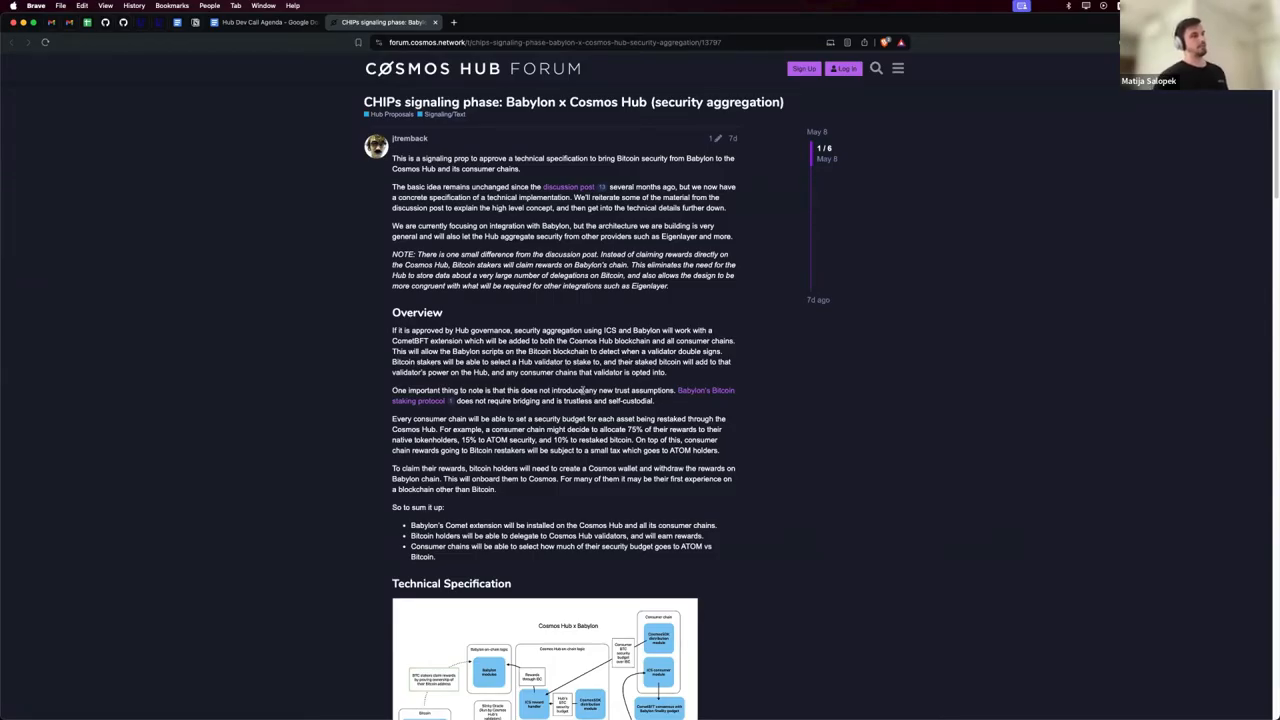
pyautogui.moveTo(636, 340)
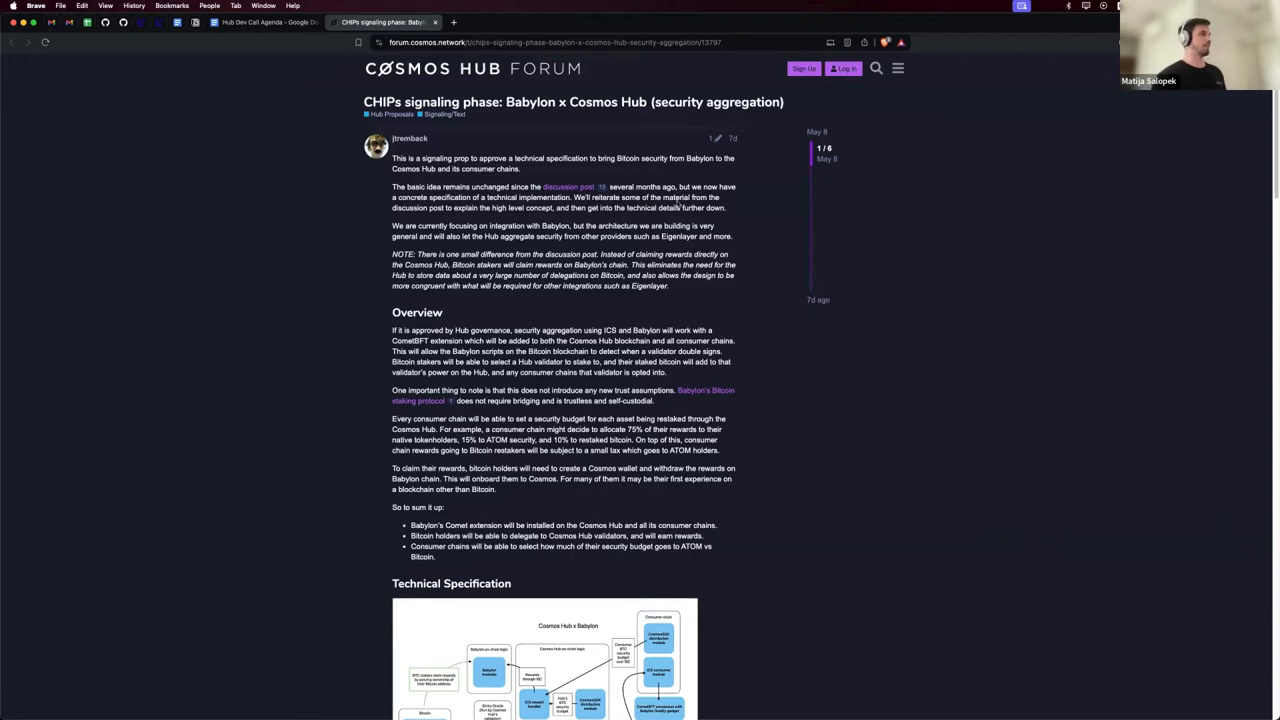
pyautogui.scroll(-3)
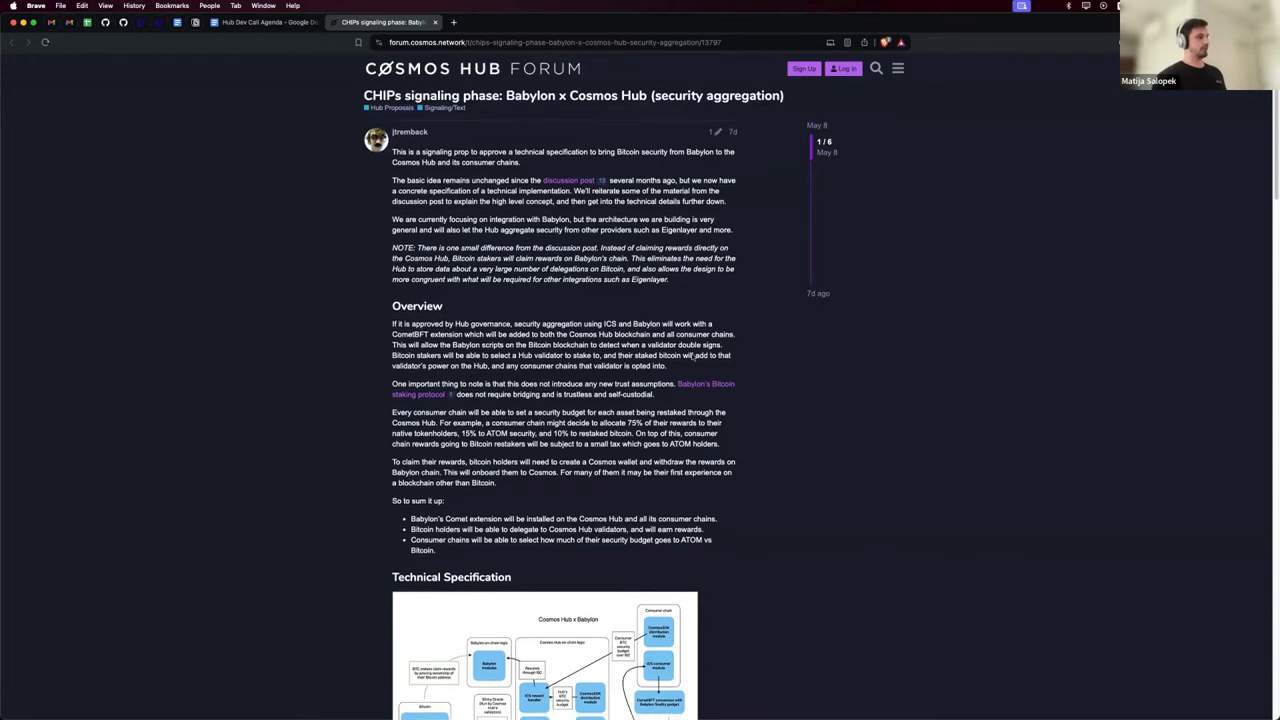
pyautogui.scroll(-3)
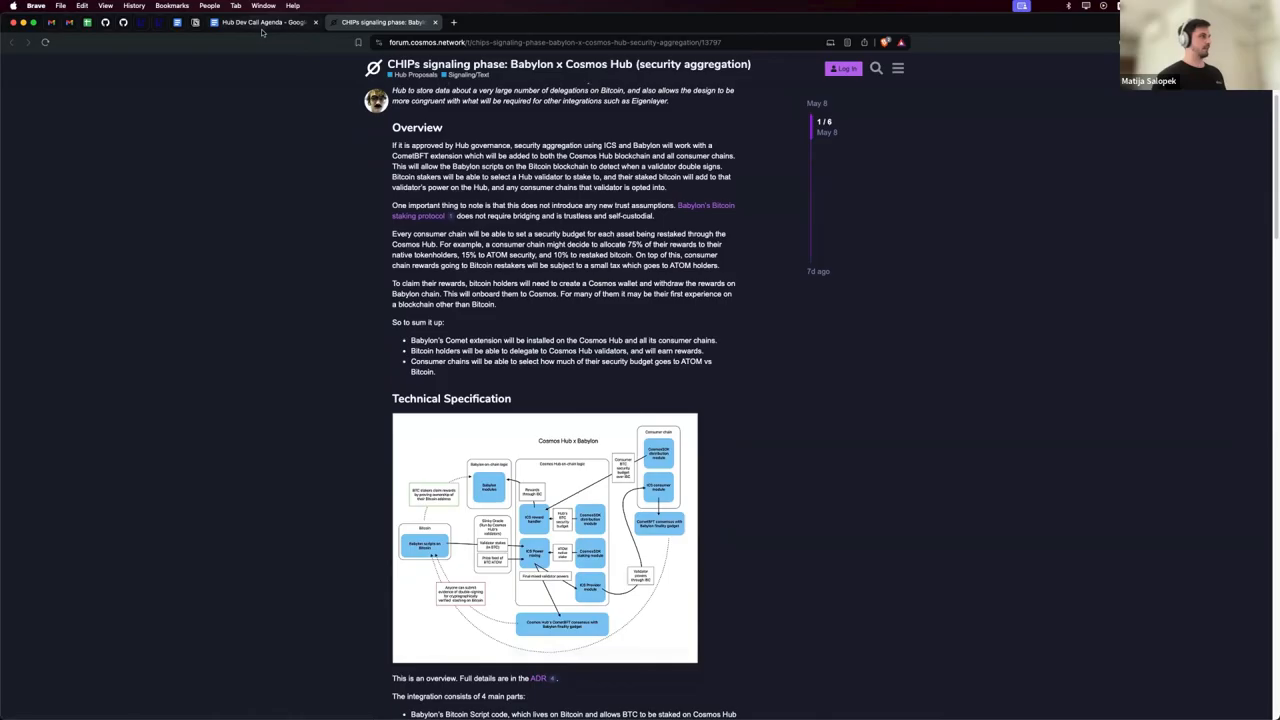
# Switch to the 'Hub CosmWasm guidelines' discussion, highlight its heading and read the proposed guidelines
pyautogui.click(264, 22)
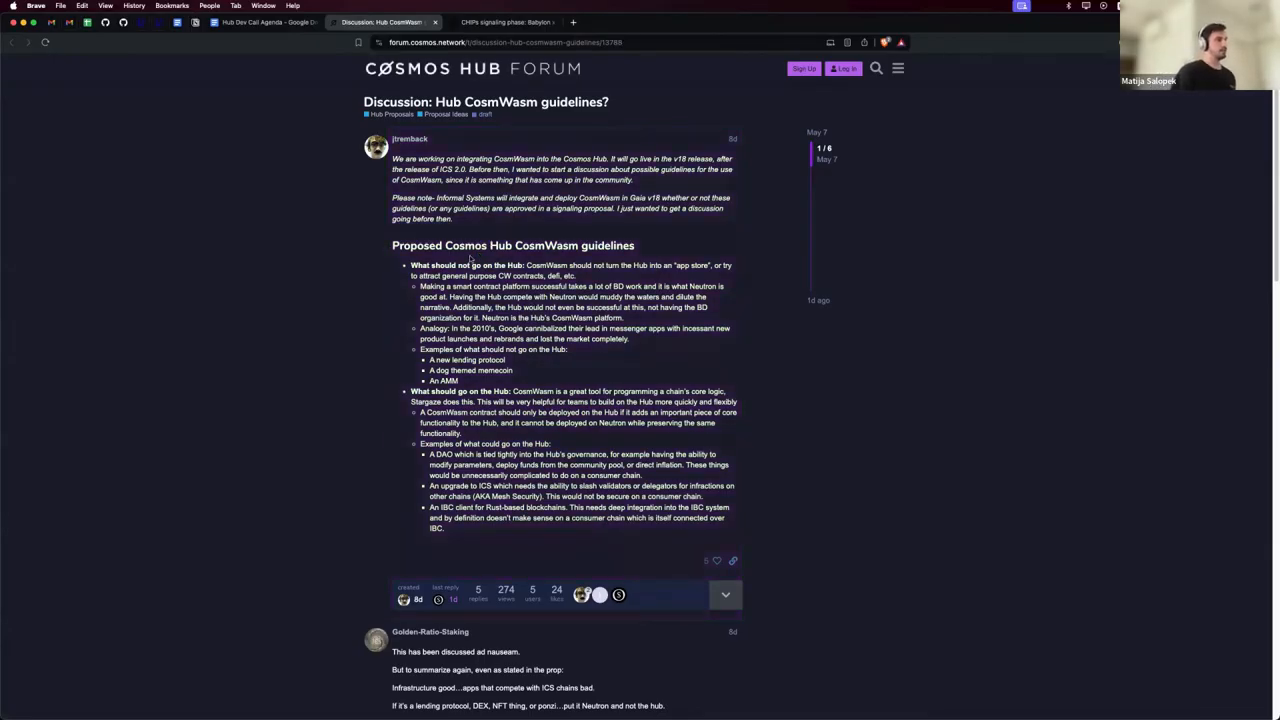
pyautogui.doubleClick(464, 244)
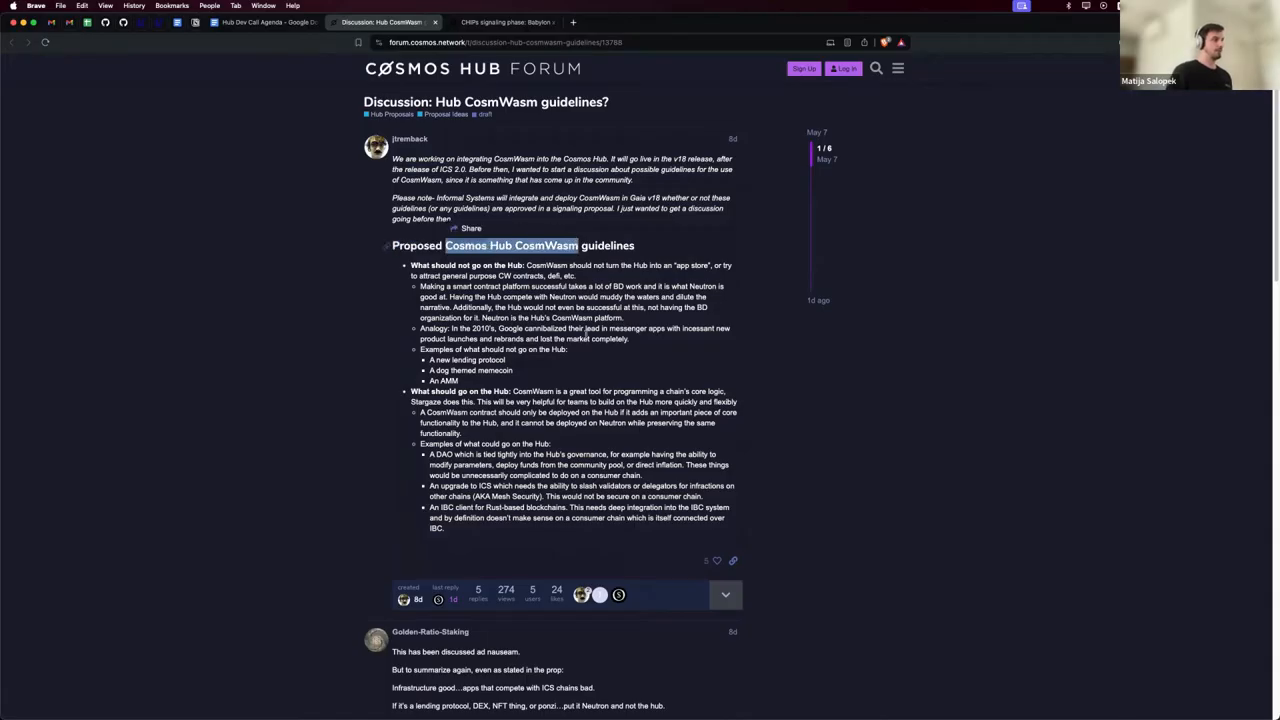
pyautogui.scroll(-3)
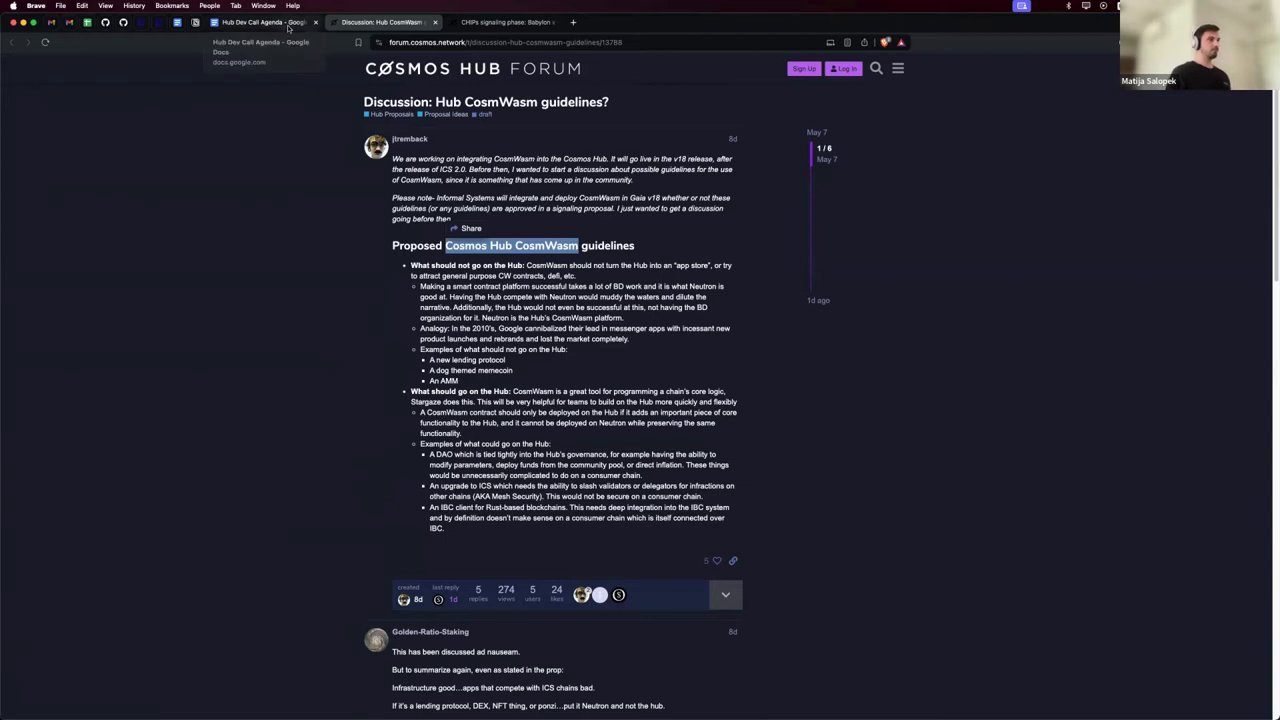
# Back in the agenda doc, select the Oversight Committee Report bullets with their Informal and Hypha links
pyautogui.click(260, 22)
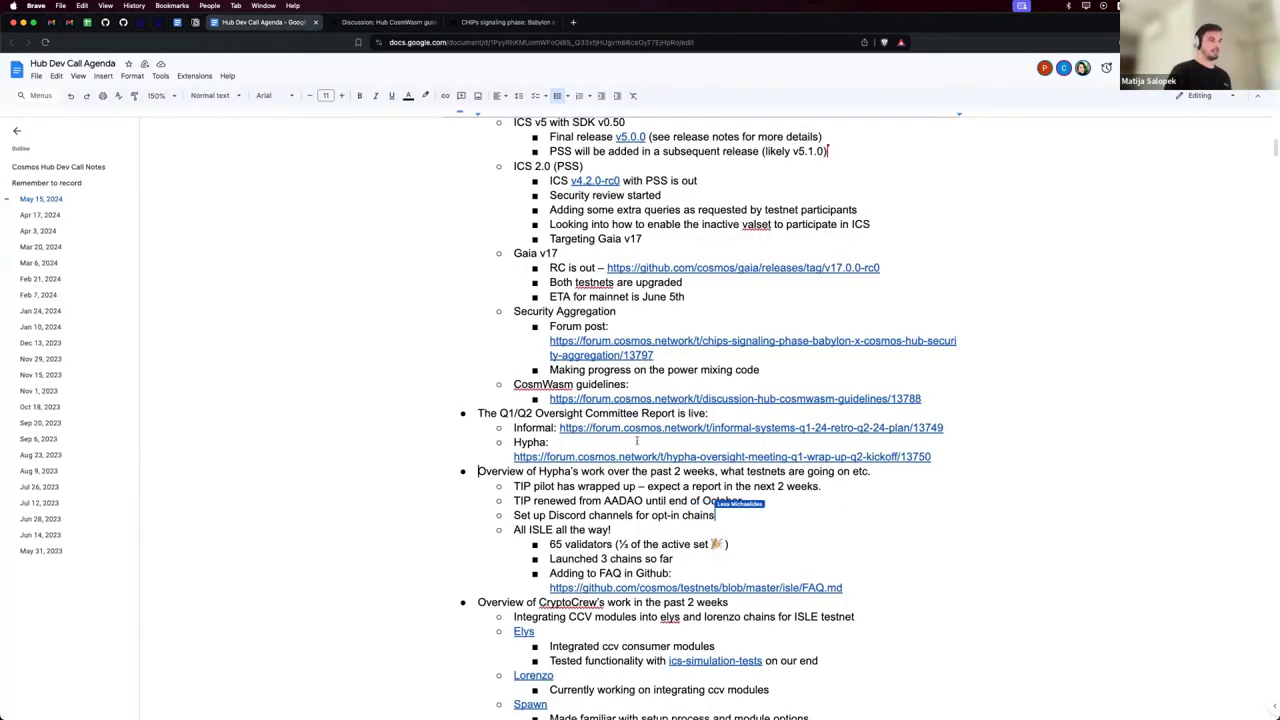
pyautogui.scroll(-3)
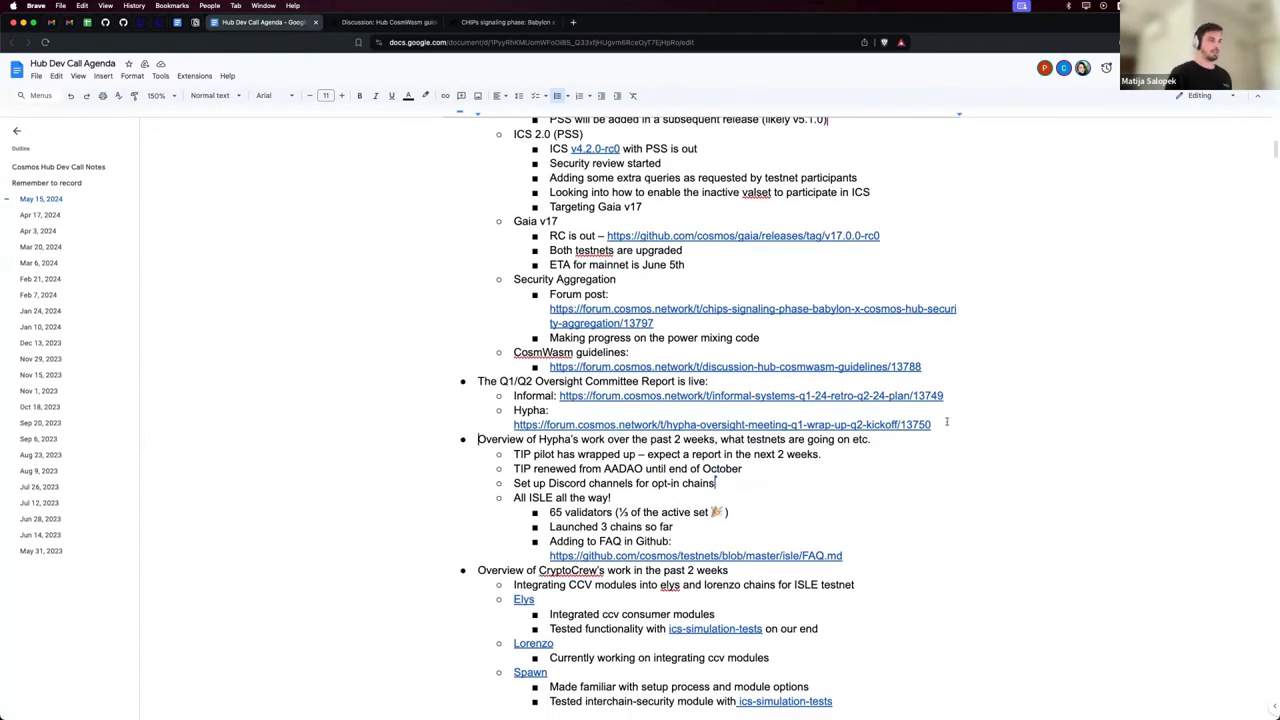
pyautogui.moveTo(476, 380); pyautogui.dragTo(930, 424)
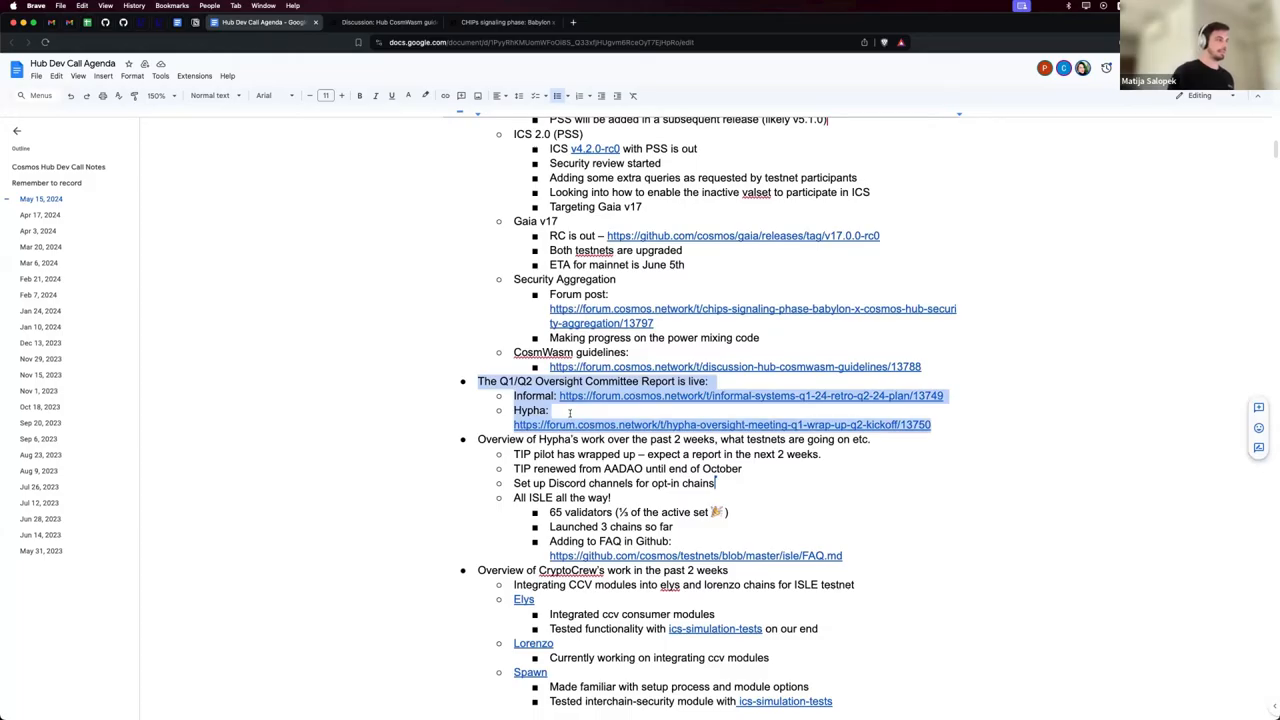
pyautogui.scroll(-3)
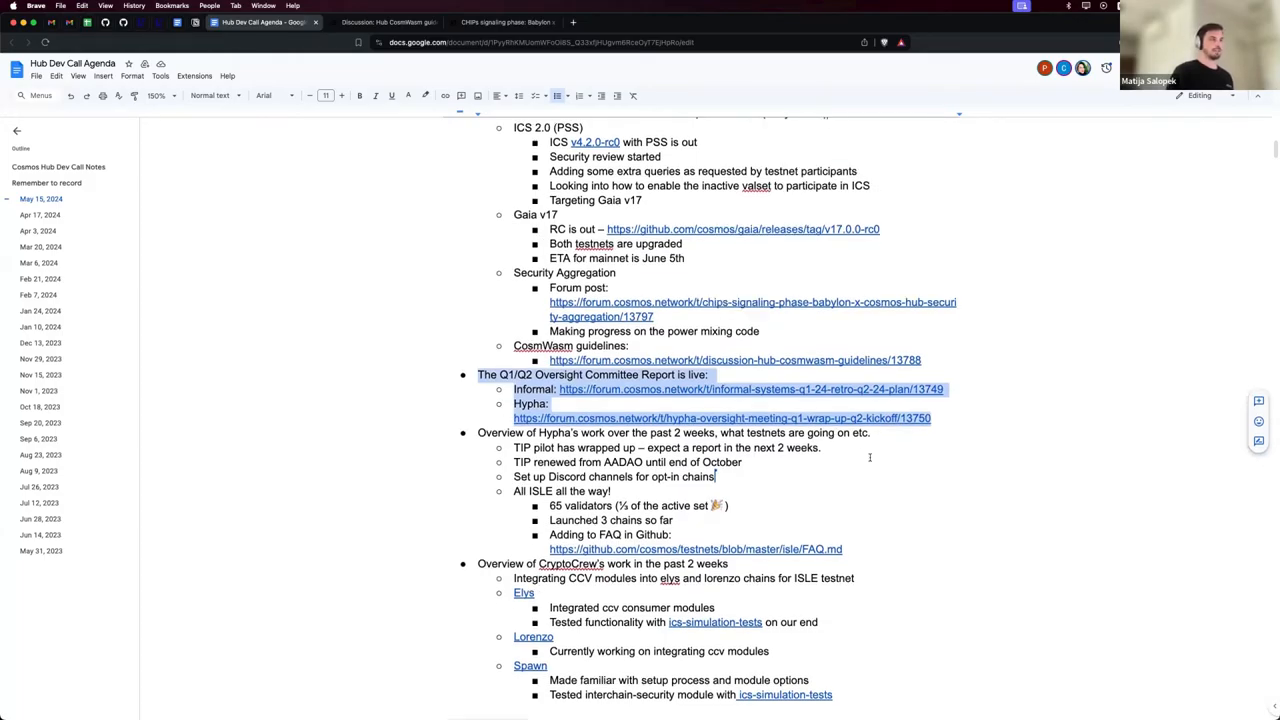
pyautogui.scroll(-3)
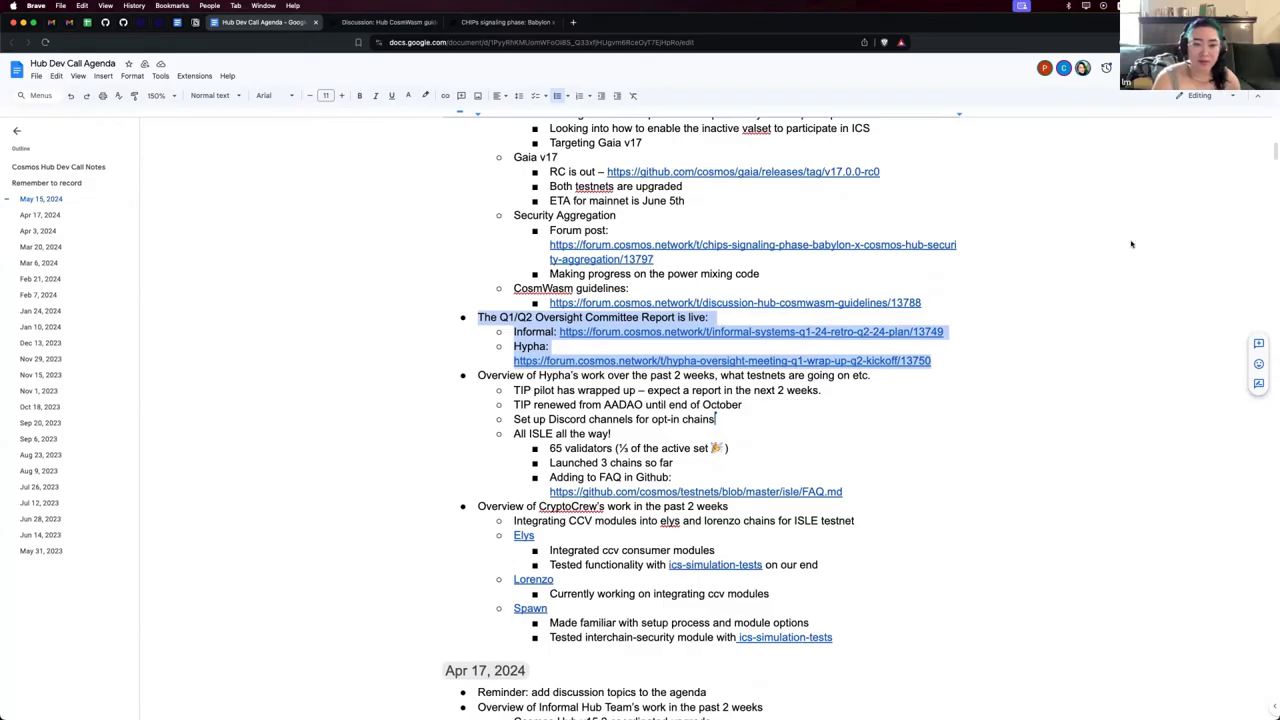
# Scroll to Hypha's testnet items and finish typing 'Elys and Lorenzo launching on ISLE this week'
pyautogui.scroll(-3)
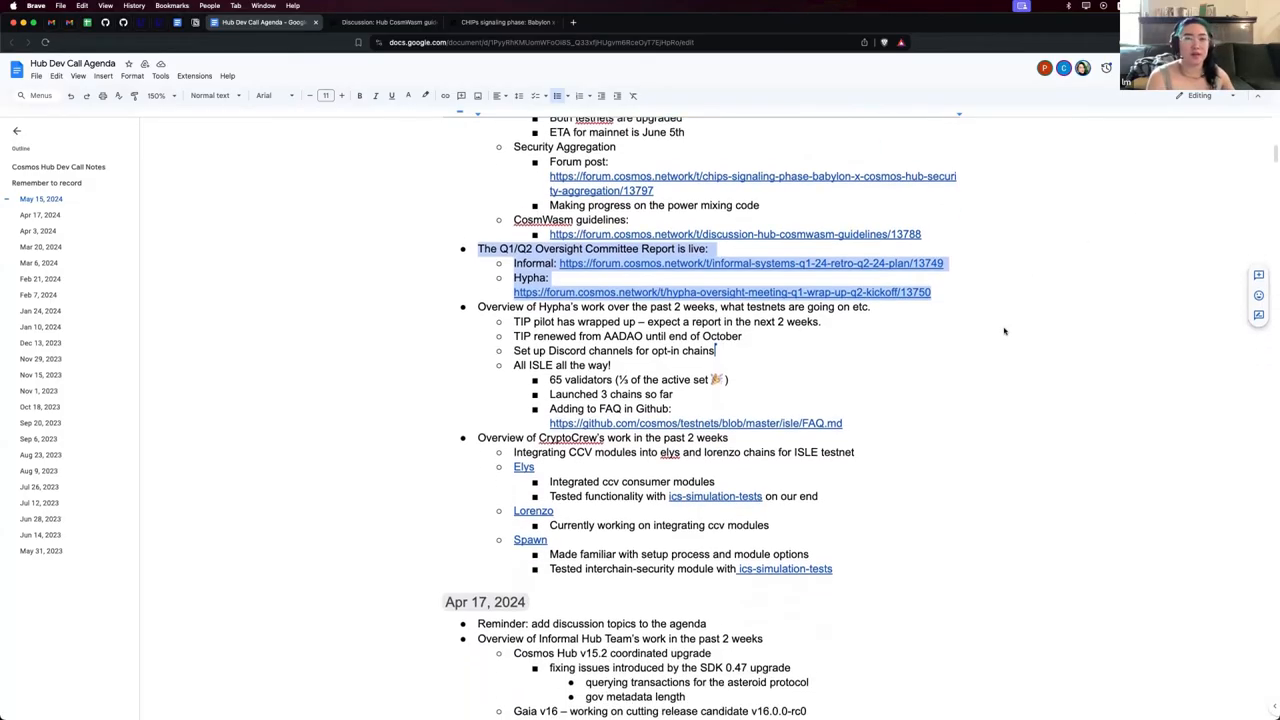
pyautogui.scroll(-3)
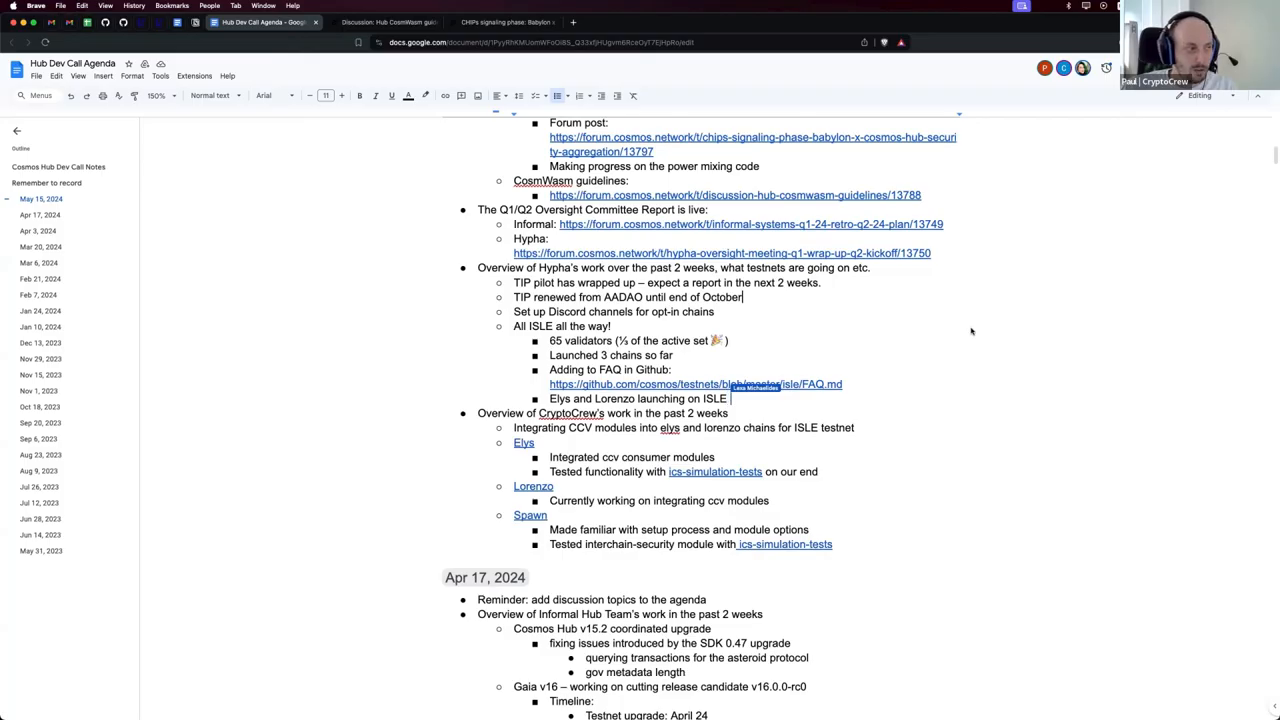
pyautogui.write('this')
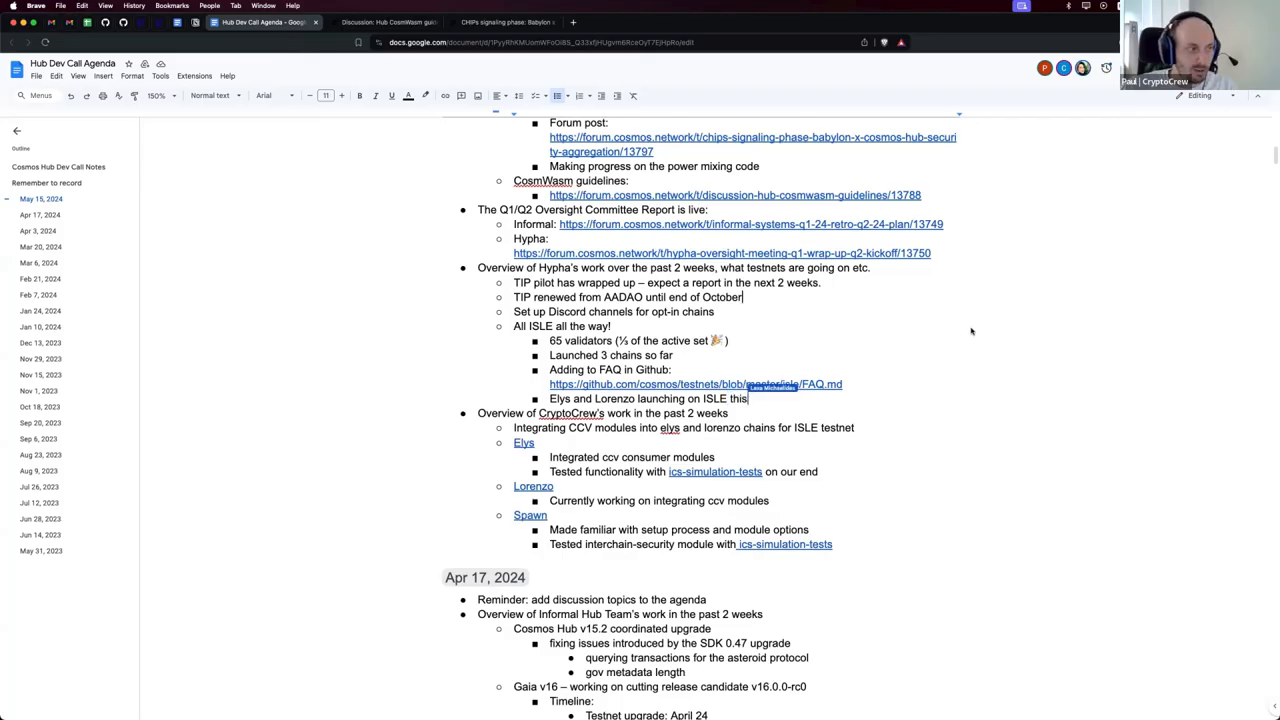
pyautogui.write('week')
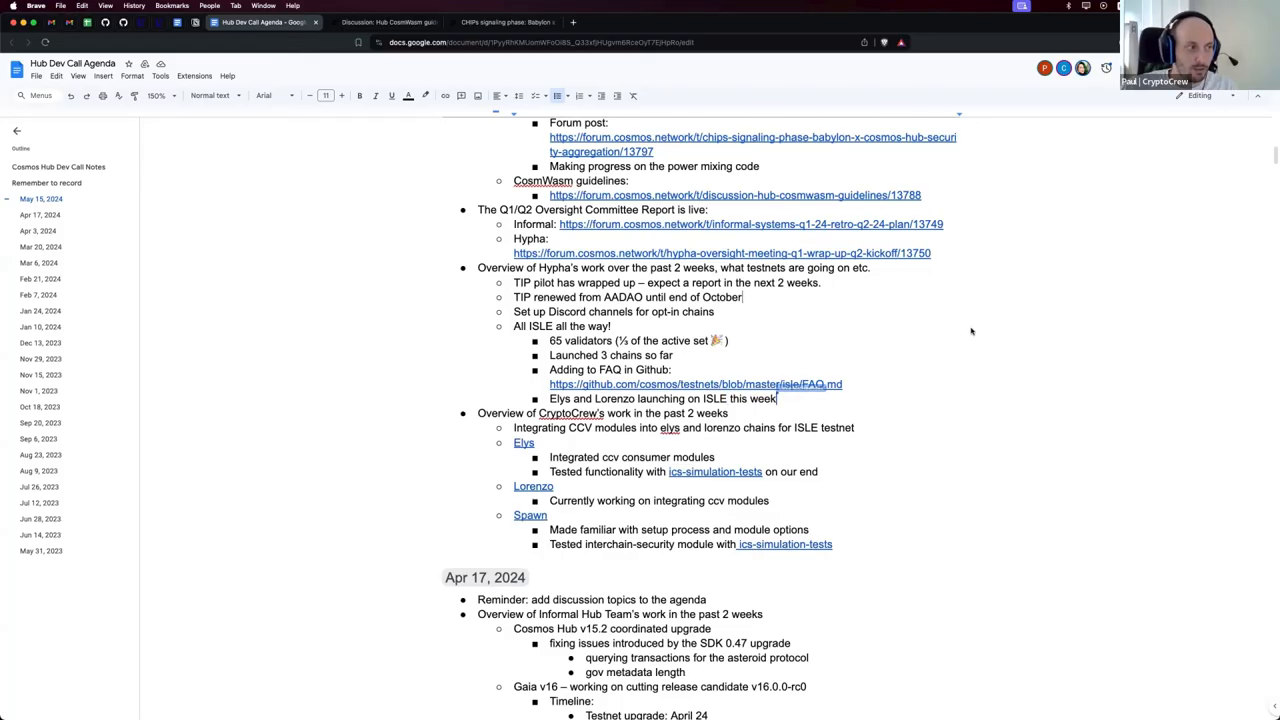